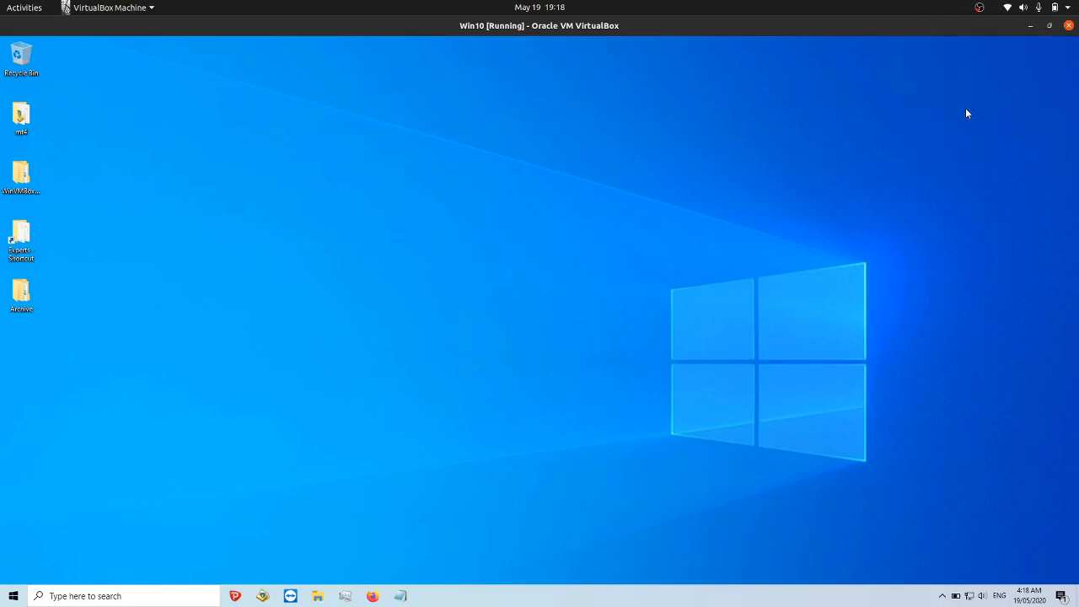
pyautogui.moveTo(657, 75)
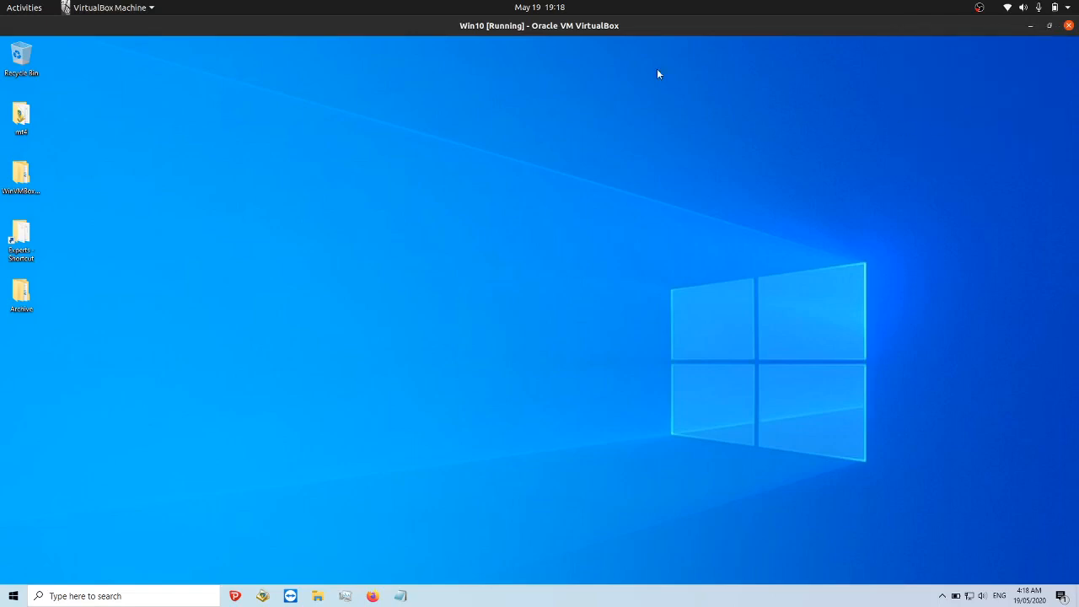
pyautogui.moveTo(459, 277)
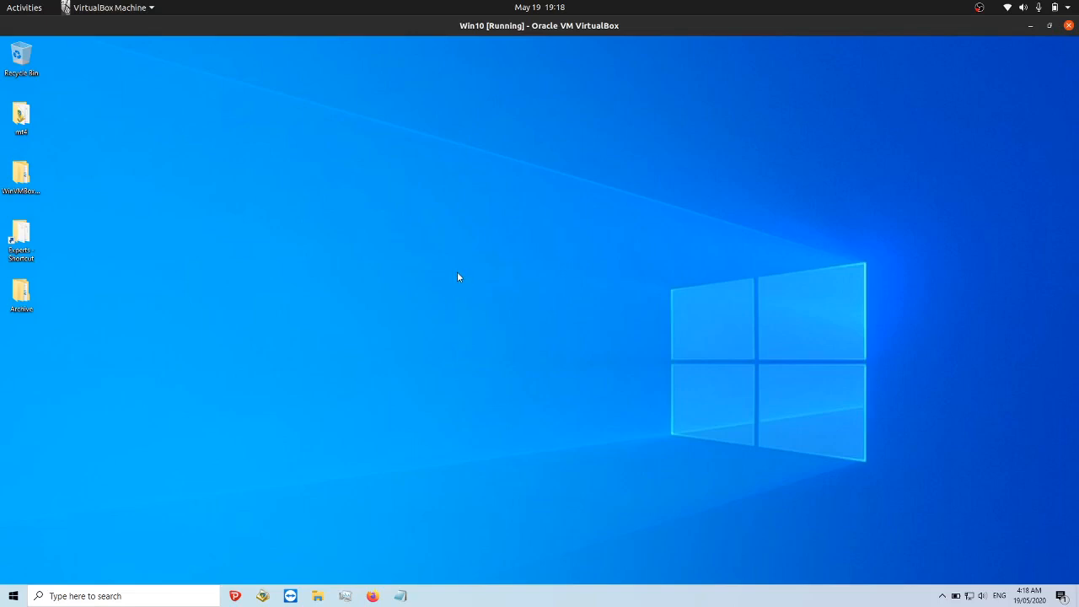
pyautogui.moveTo(553, 230)
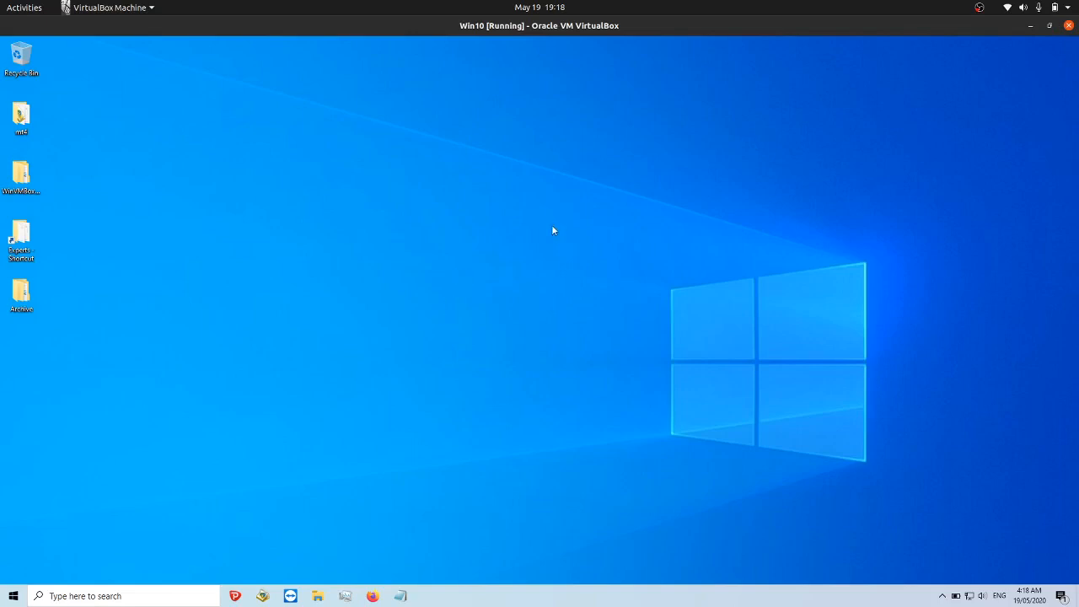
pyautogui.moveTo(293, 268)
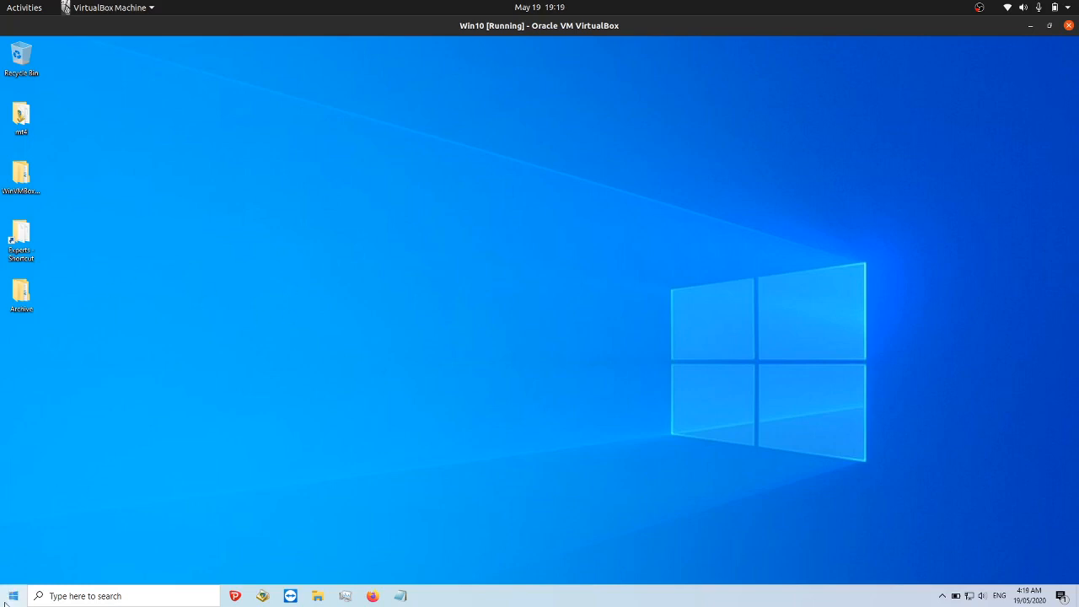
# Search Windows Start for Task Manager so it shows as the best match
pyautogui.write('term')
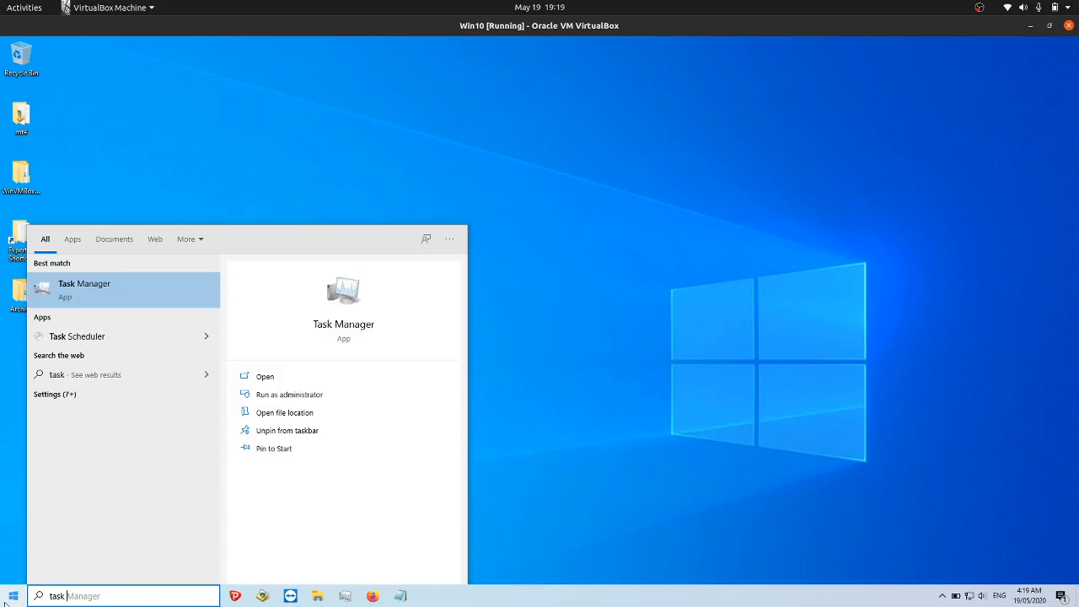
# Launch Task Manager from the search results in detailed view and move its window up-left
pyautogui.click(84, 289)
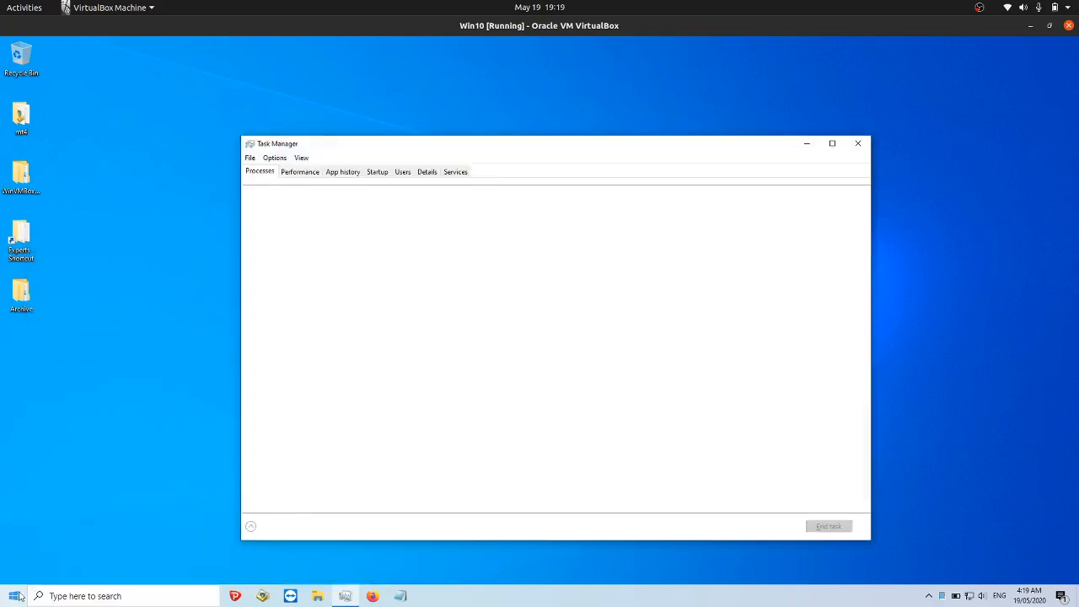
pyautogui.click(278, 526)
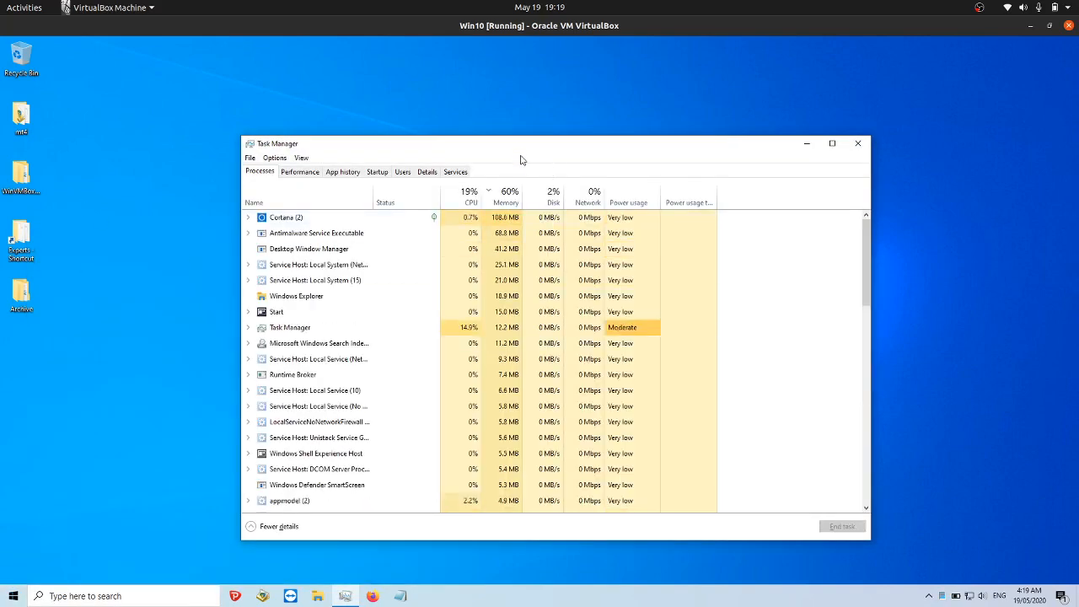
pyautogui.moveTo(523, 144); pyautogui.dragTo(489, 119)
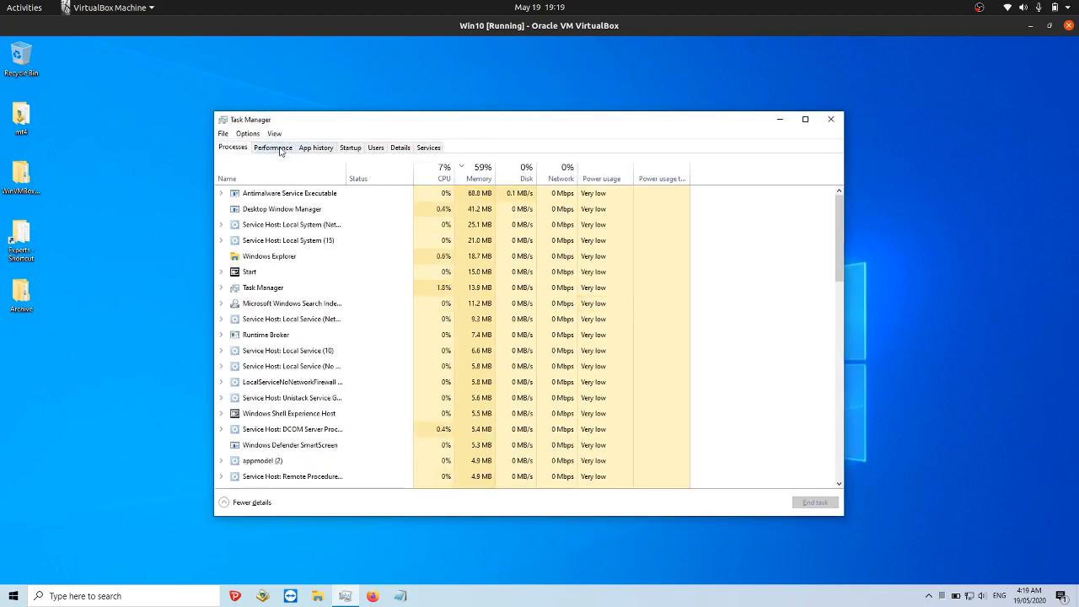
# Switch to the Performance tab to view memory: 1.2 of 2.0 GB in use
pyautogui.click(273, 148)
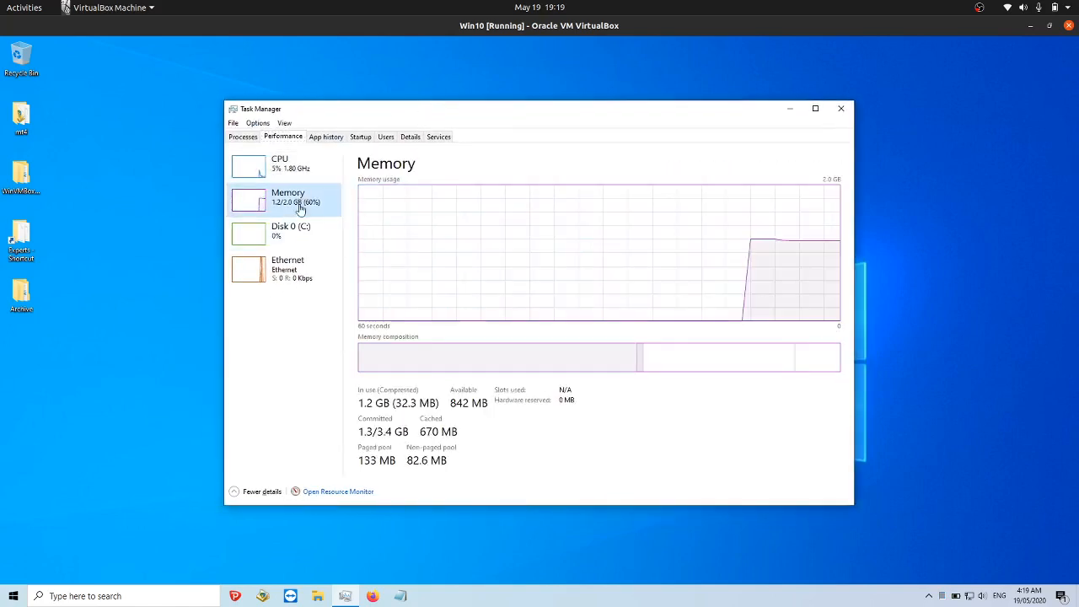
pyautogui.moveTo(291, 230)
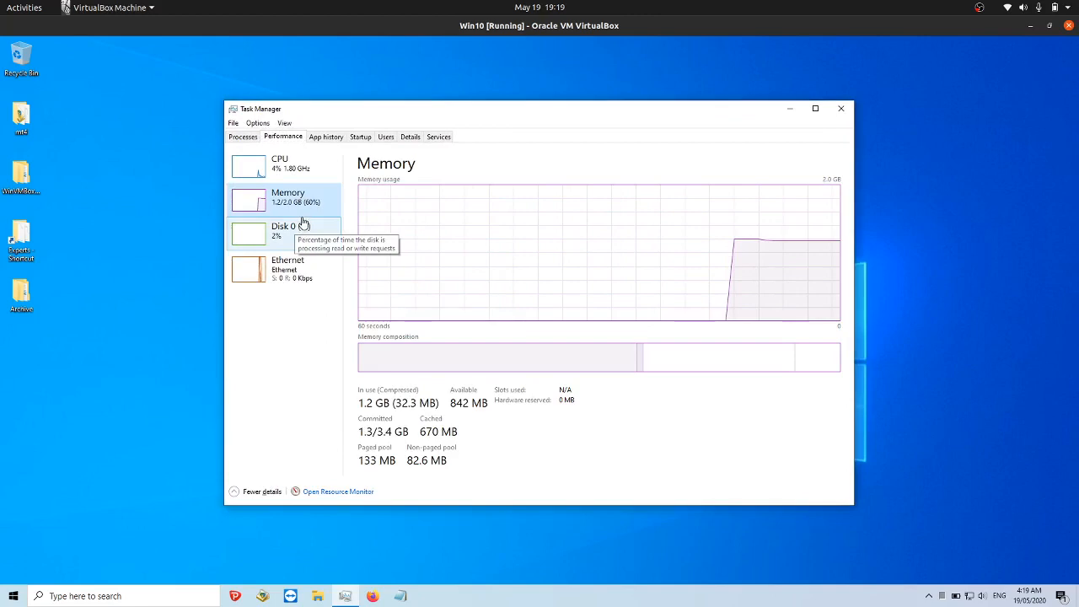